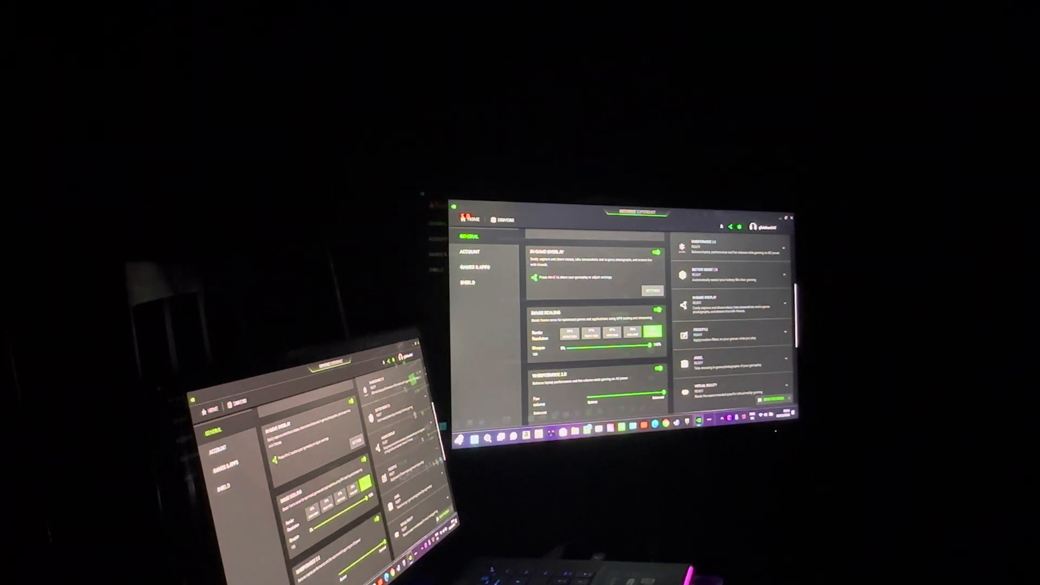
Scroll the settings page while bringing up the in-game overlay
{"action": "scroll", "scroll_direction": "down", "scroll_amount": 3}
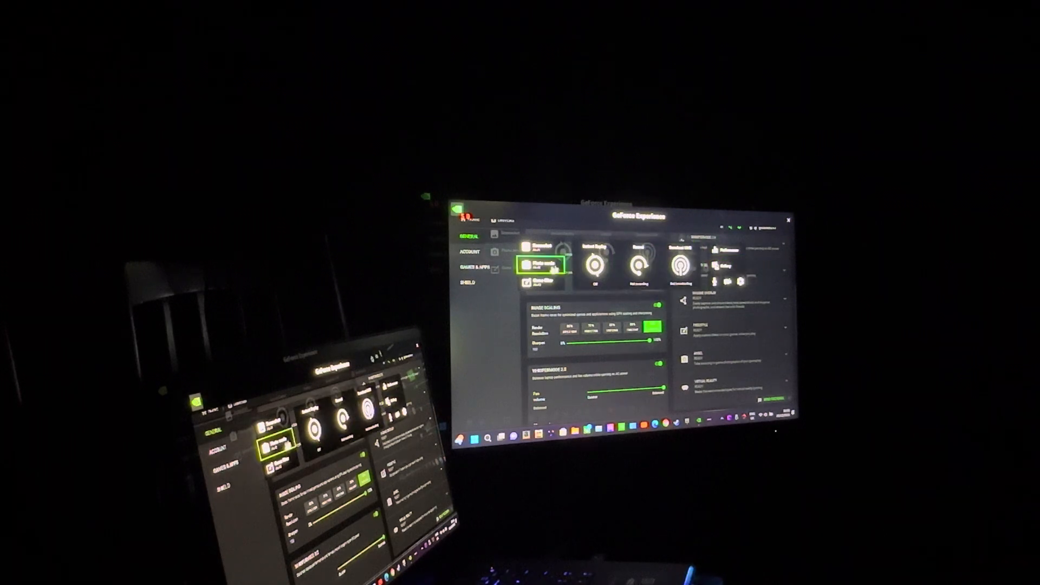
Open the overlay's Settings gear and choose HUD layout from the list
{"action": "left_click", "coordinate": [540, 282]}
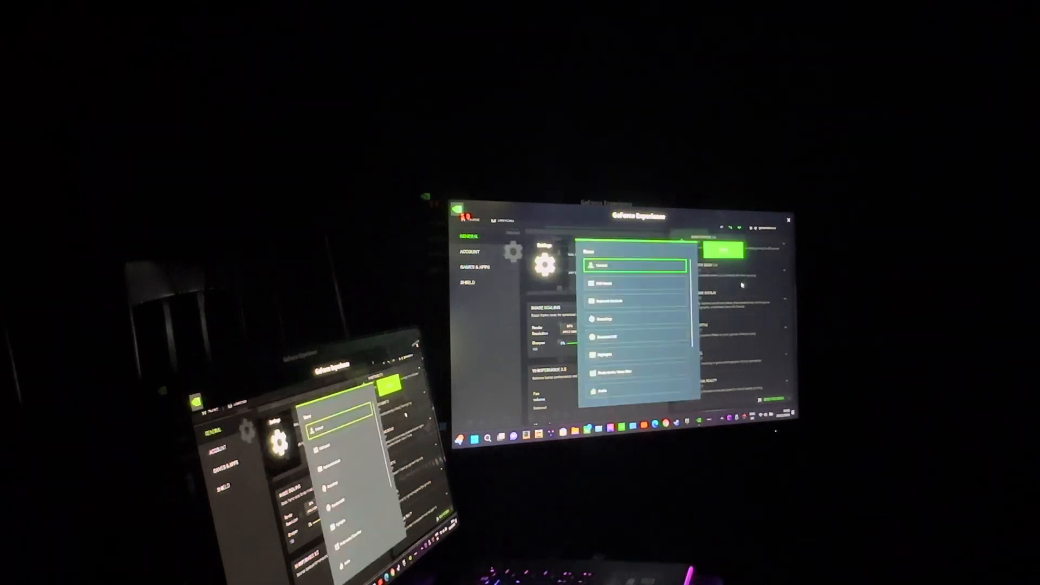
{"action": "scroll", "scroll_direction": "down", "scroll_amount": 3}
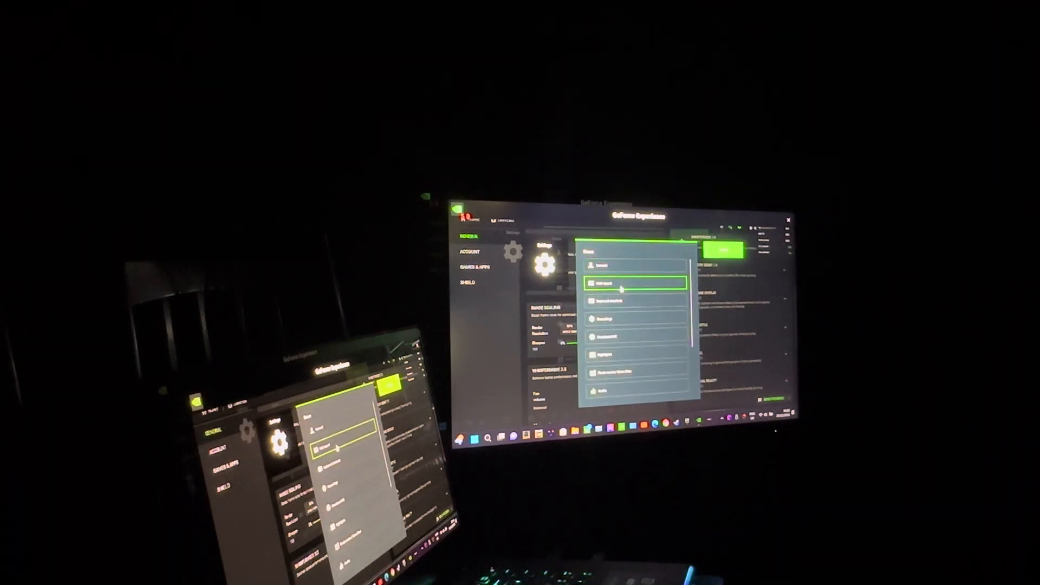
{"action": "left_click", "coordinate": [633, 281]}
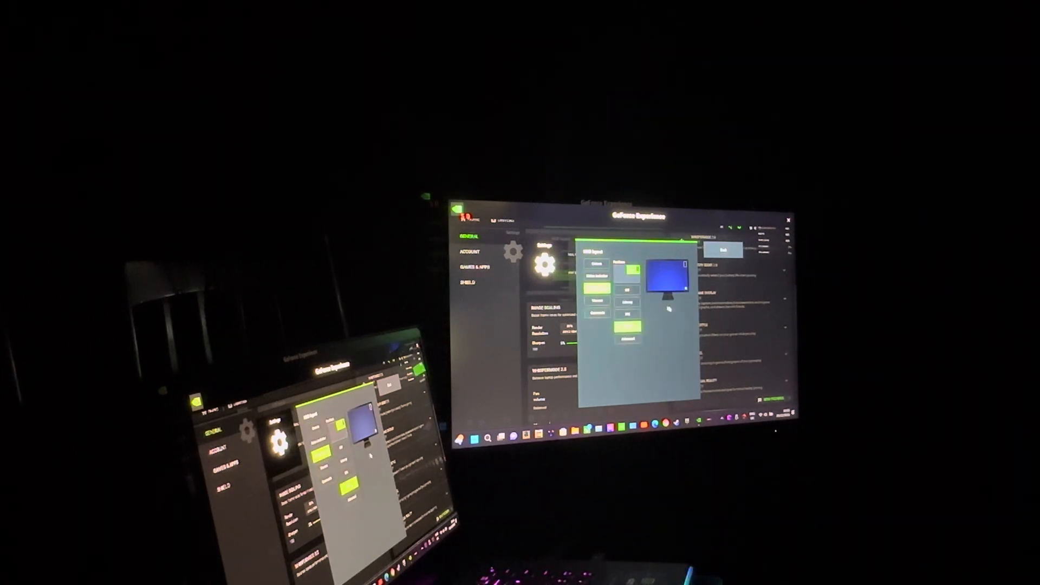
{"action": "left_click", "coordinate": [723, 252]}
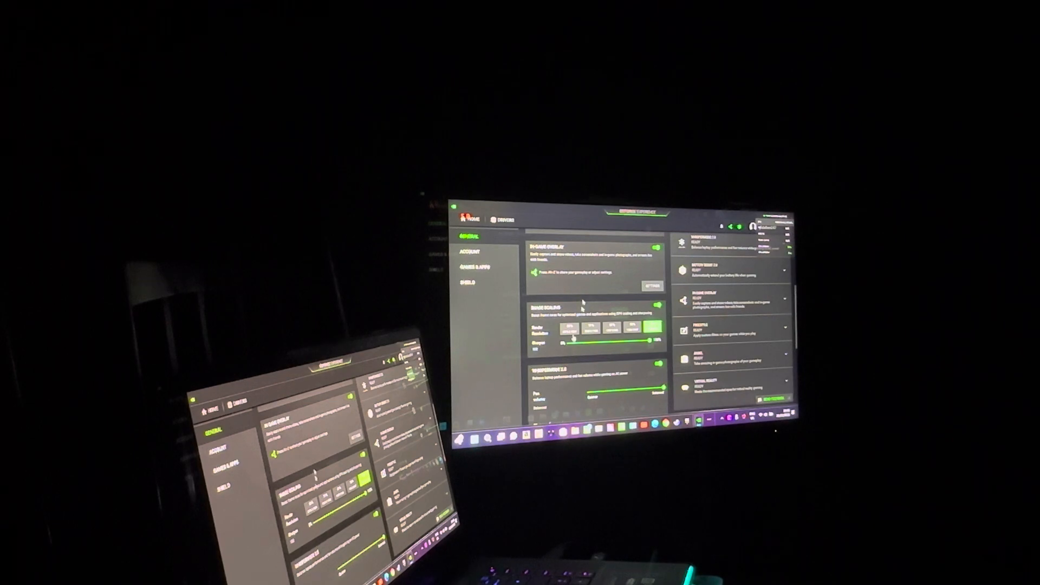
{"action": "mouse_move", "coordinate": [588, 288]}
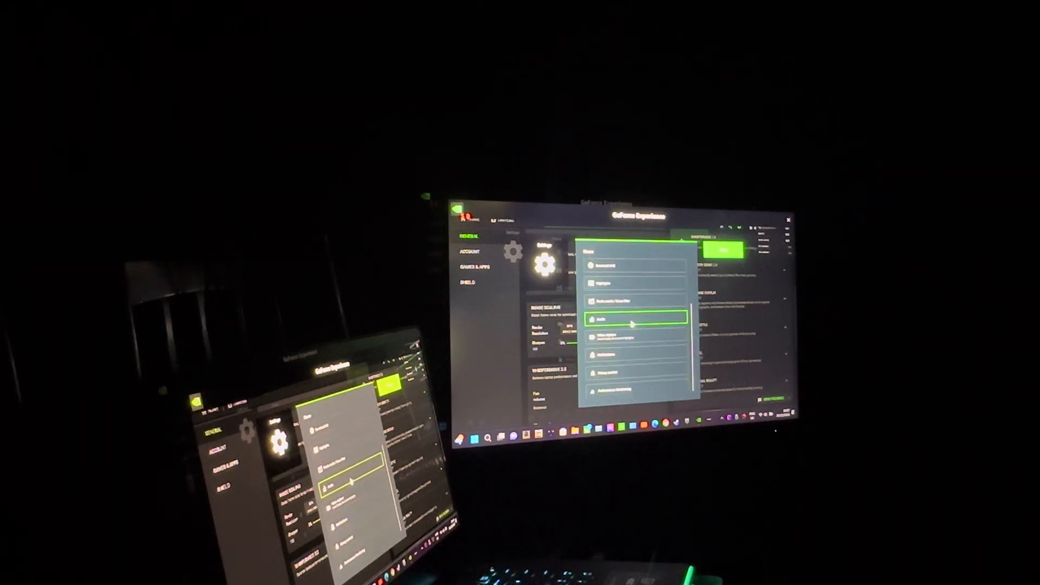
Go to the Performance Monitoring page in the overlay settings list
{"action": "left_click", "coordinate": [604, 321]}
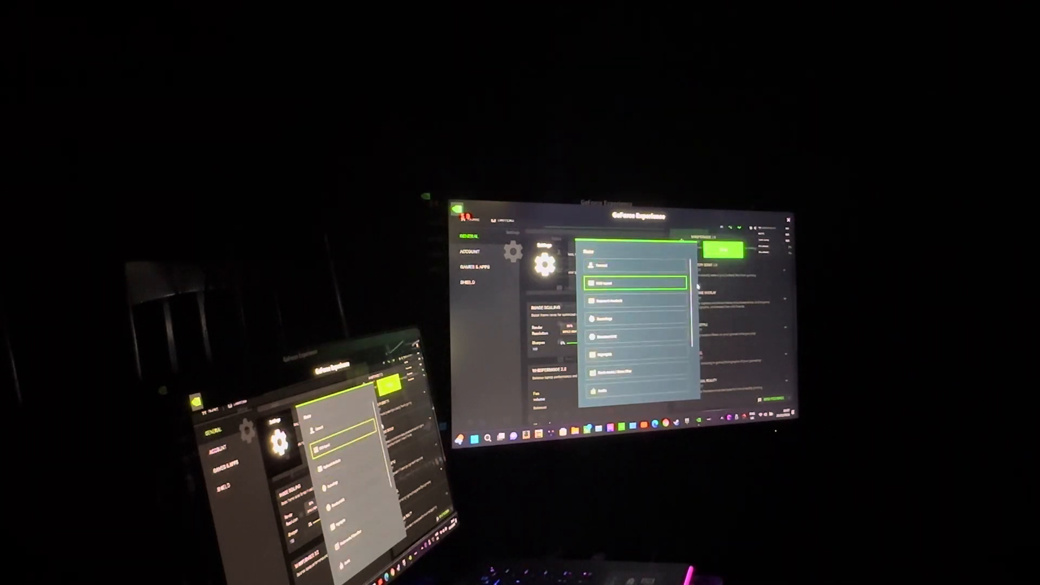
{"action": "scroll", "scroll_direction": "down", "scroll_amount": 3}
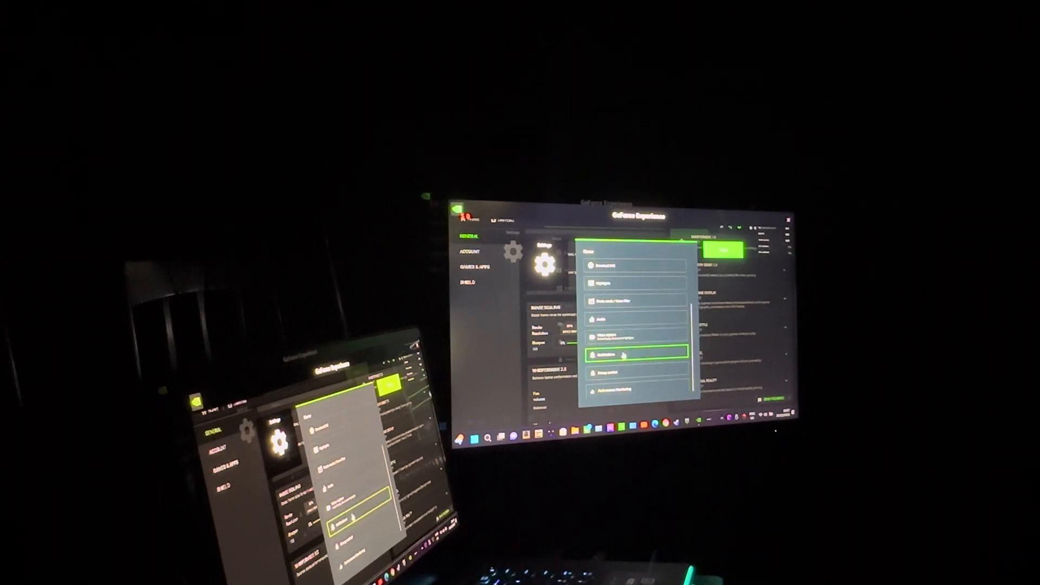
{"action": "left_click", "coordinate": [617, 391]}
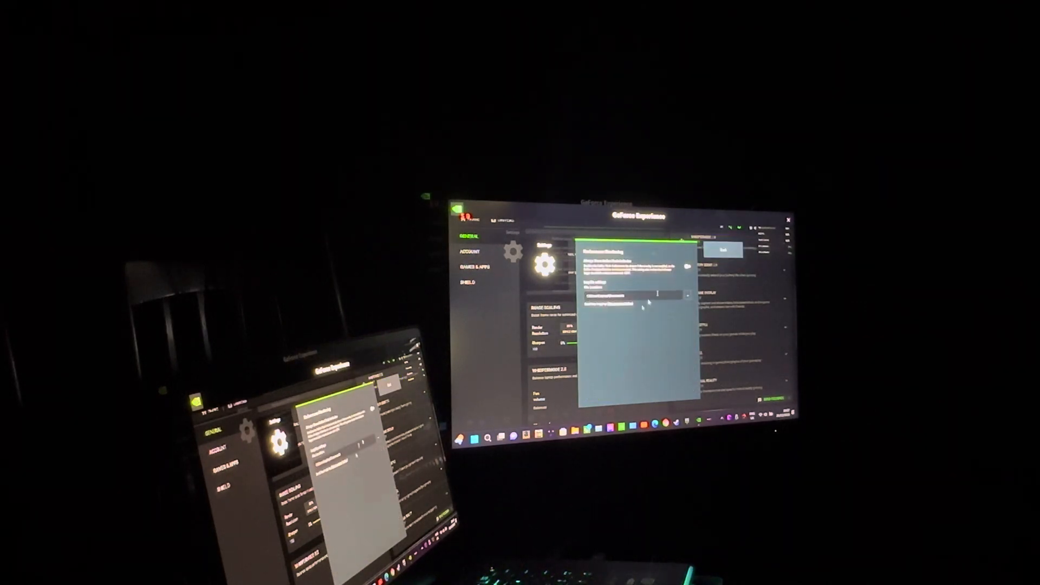